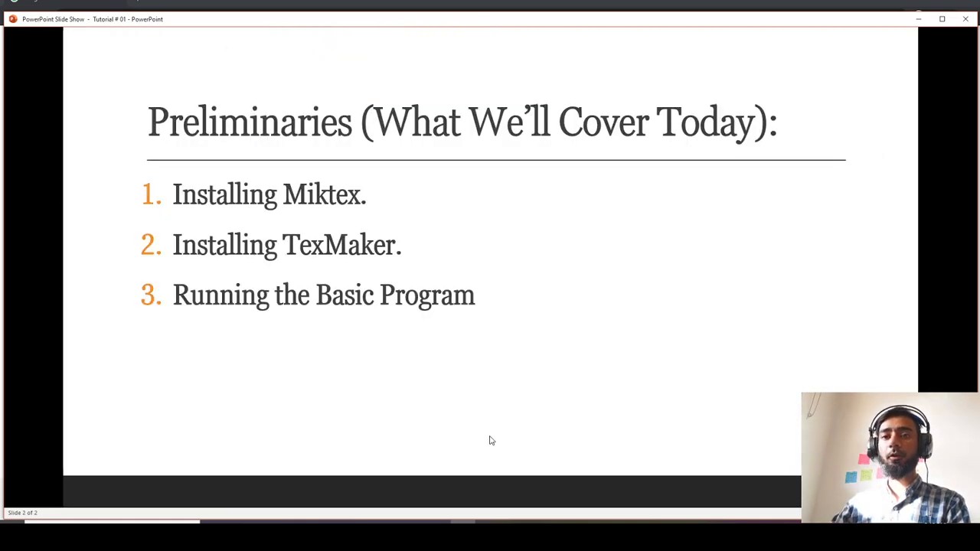
mouse_move(213, 184)
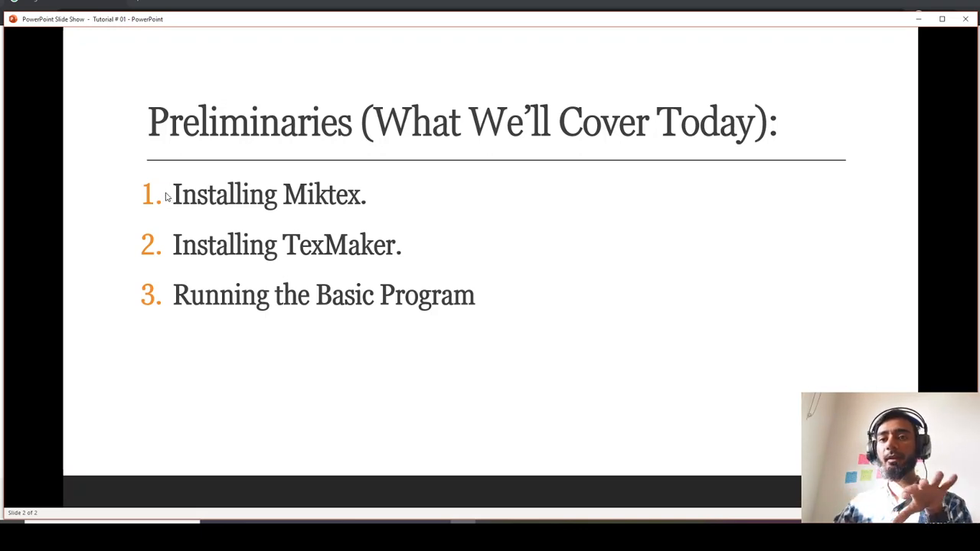
mouse_move(193, 218)
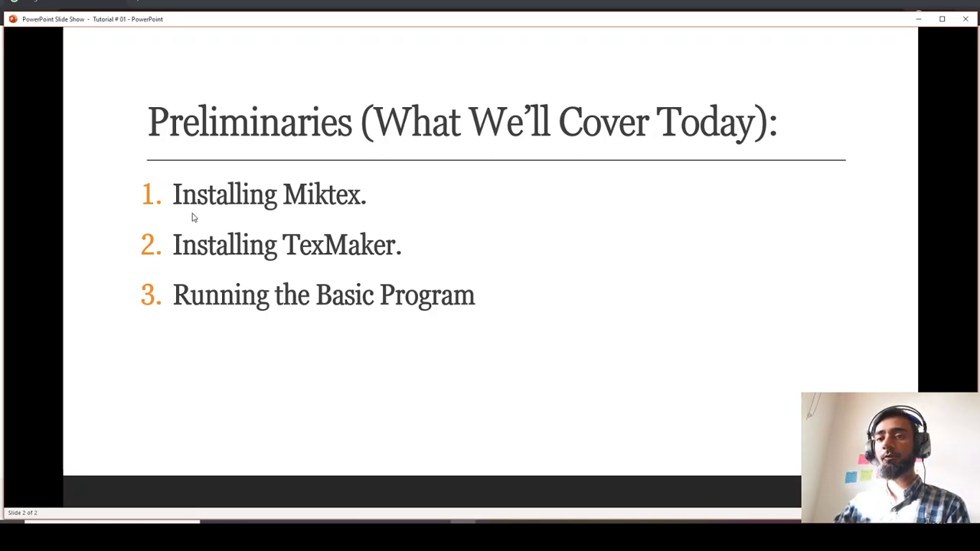
mouse_move(190, 84)
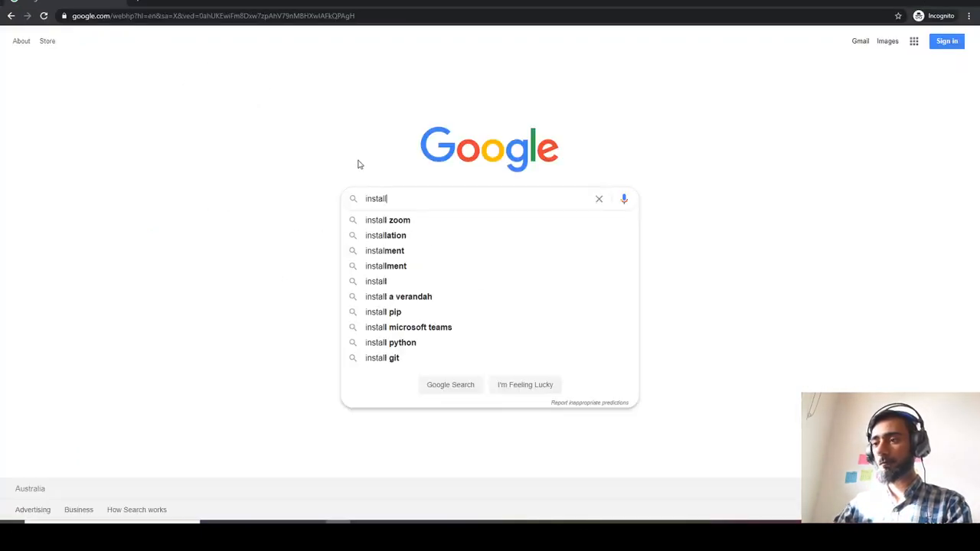
Search Google for installing MiKTeX and open the Install MiKTeX on Windows guide
type("miktex")
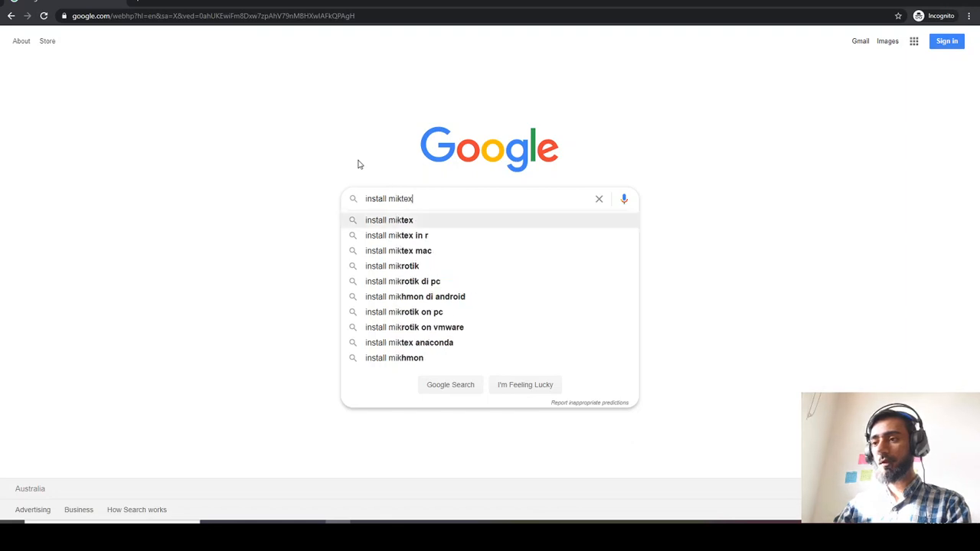
key("Return")
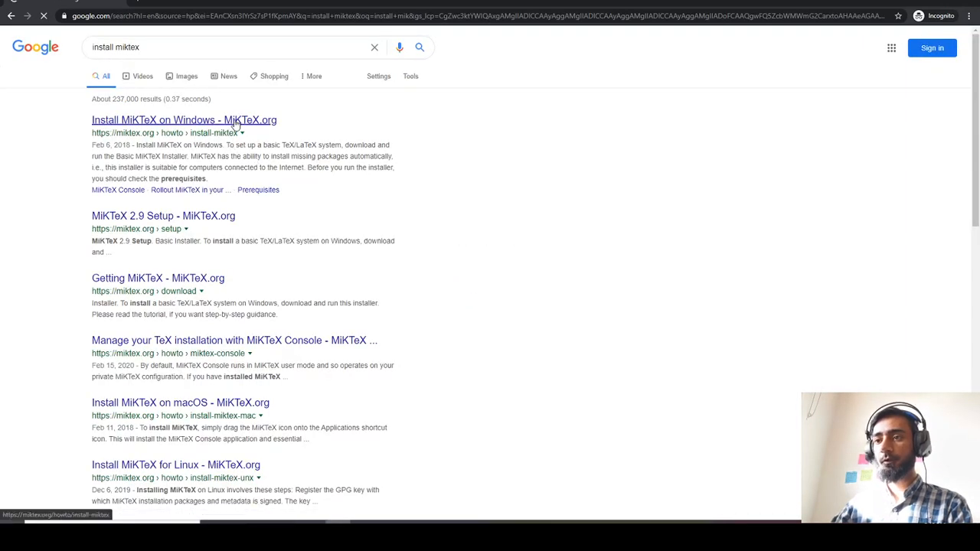
left_click(183, 120)
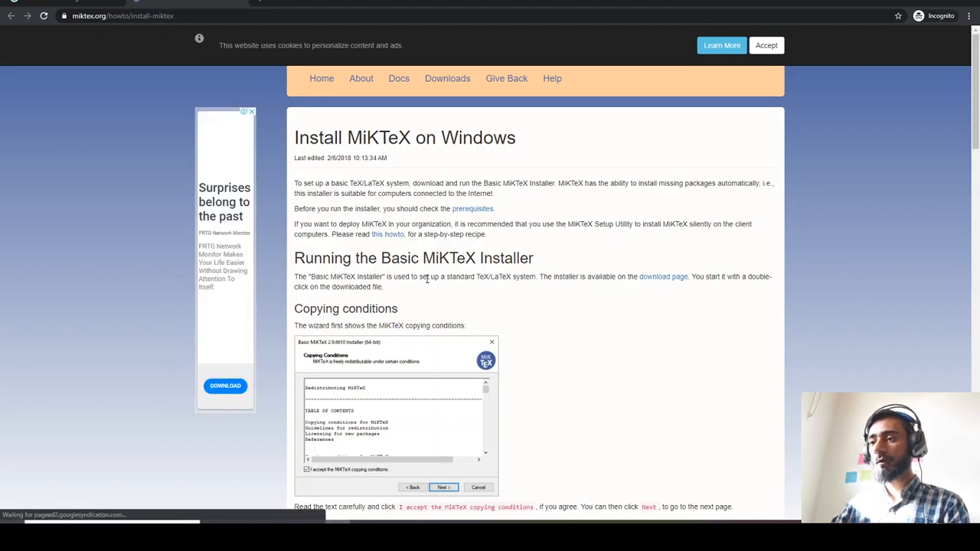
Look through the guide and go to MiKTeX's downloads page
scroll("down", 3)
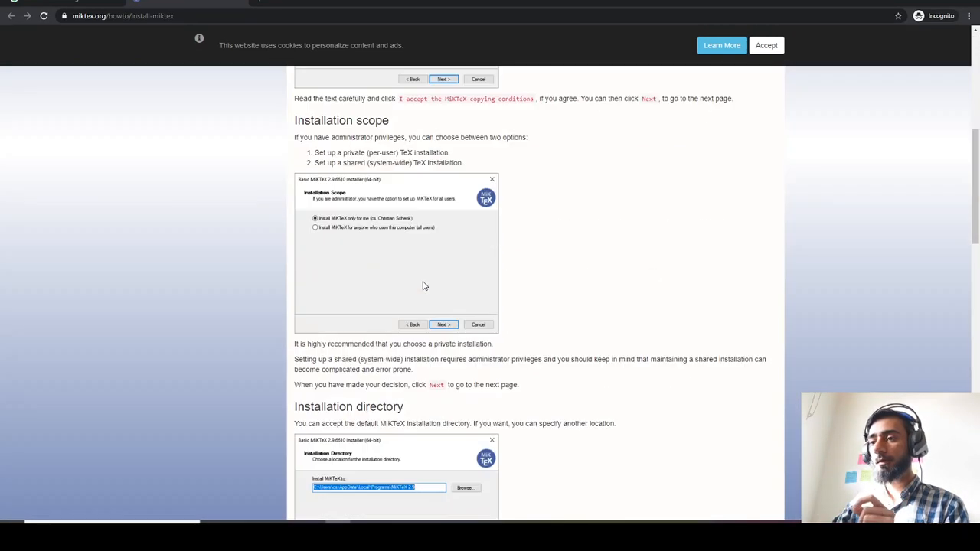
scroll("up", 3)
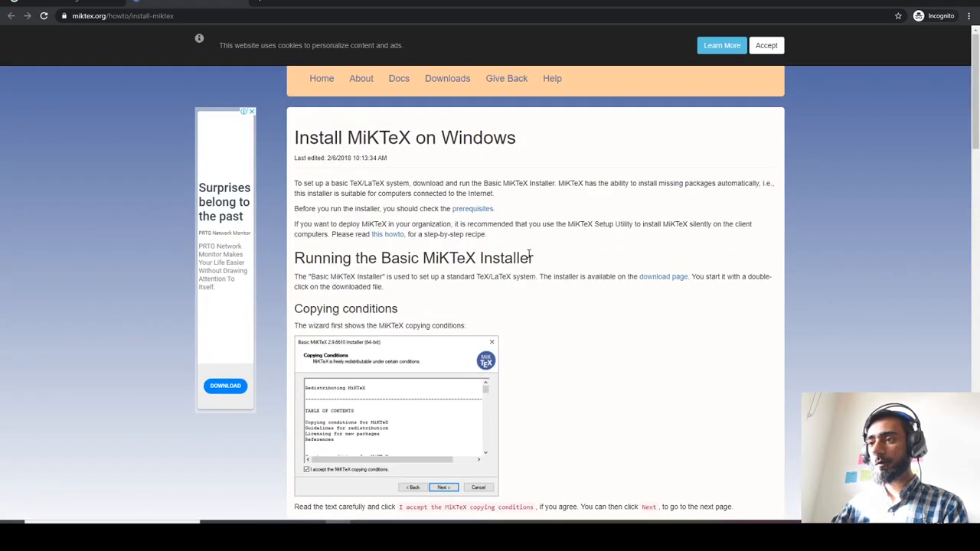
left_click(447, 78)
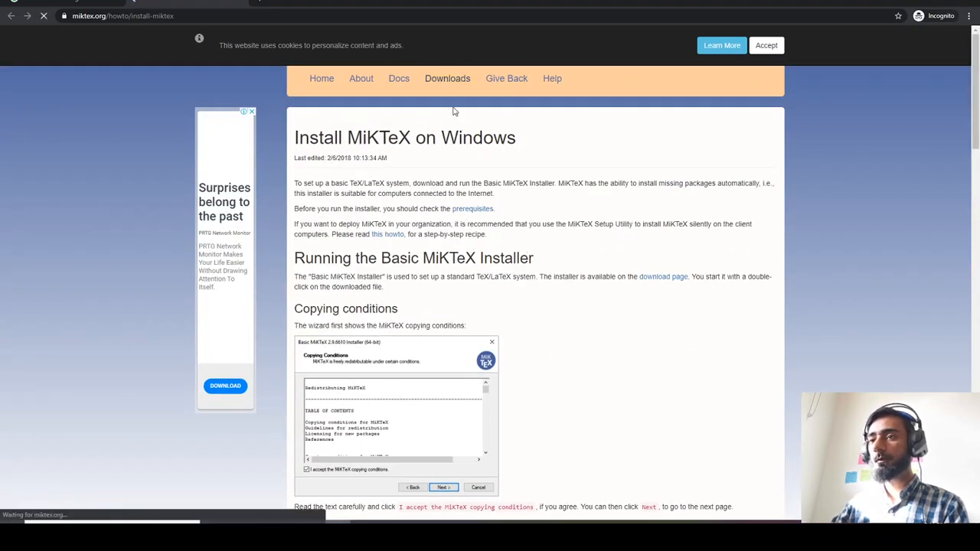
left_click(663, 276)
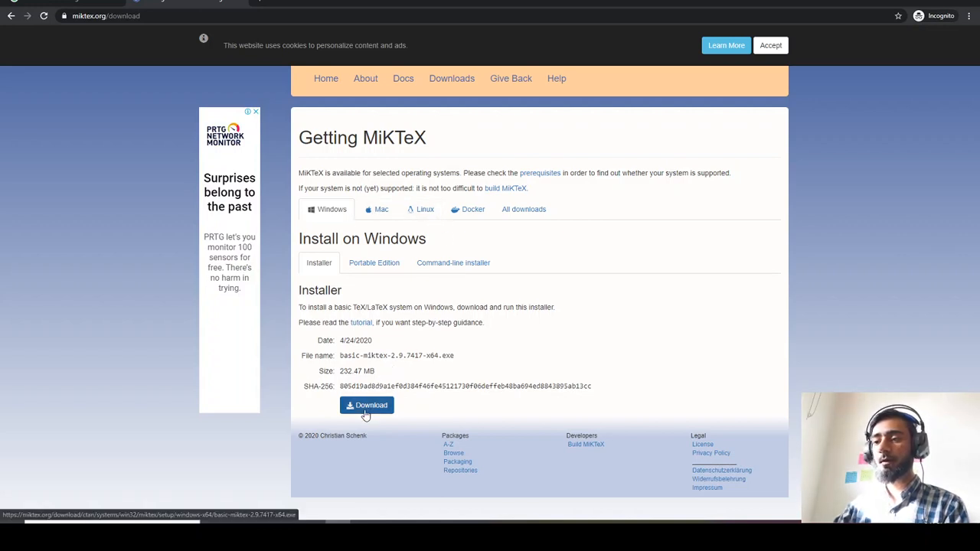
Download the MiKTeX installer, visit the Texmaker download site, then return to the editor
left_click(366, 405)
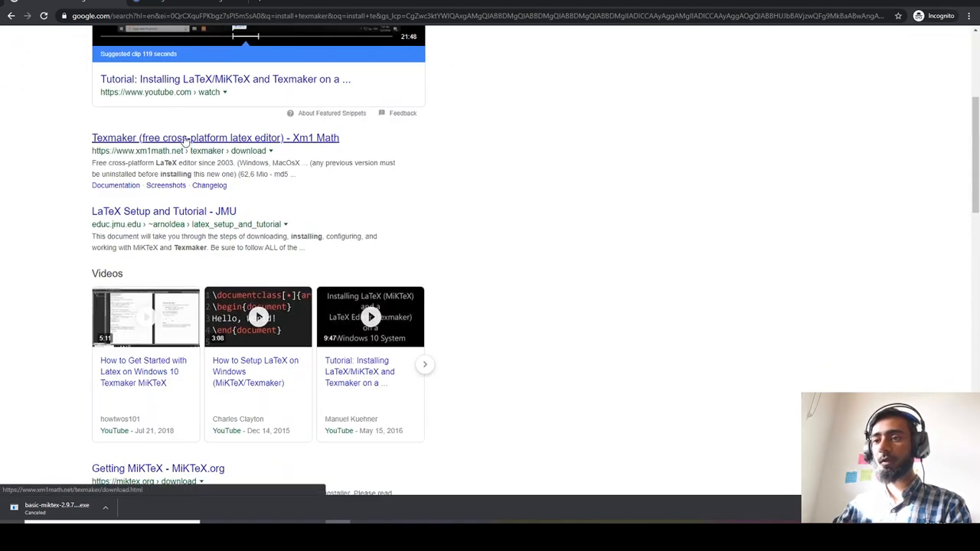
left_click(215, 138)
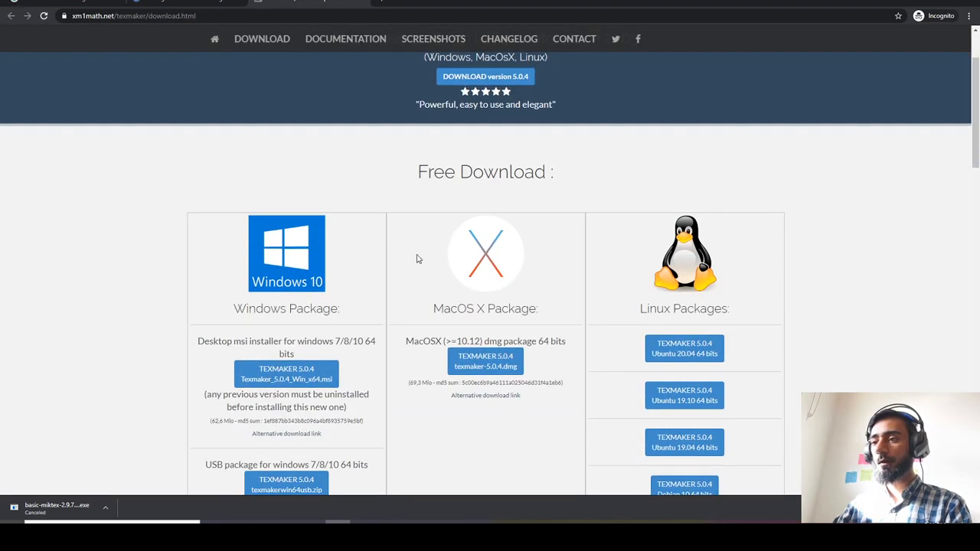
mouse_move(444, 360)
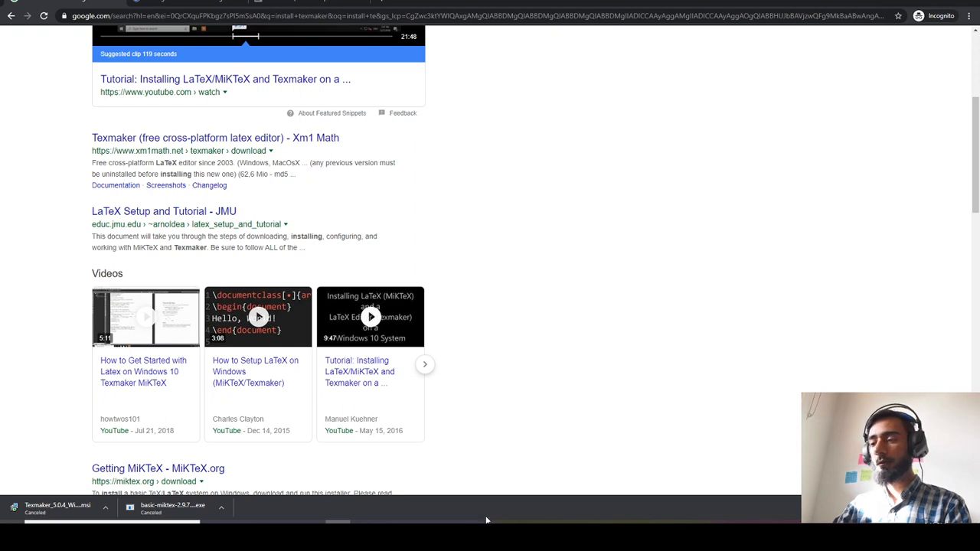
left_click(58, 507)
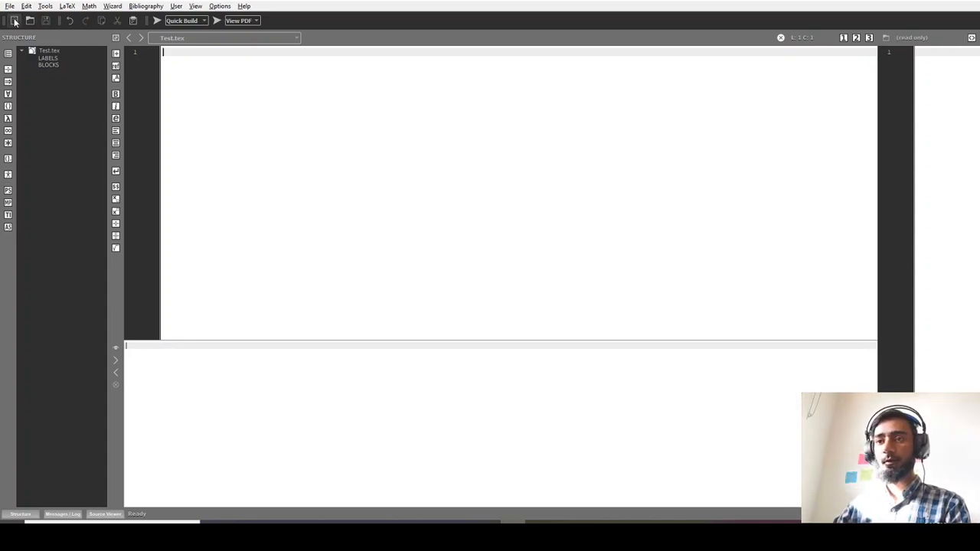
Create a new document beginning with \documentclass[12pt]{article}, with a fresh line below
left_click(13, 20)
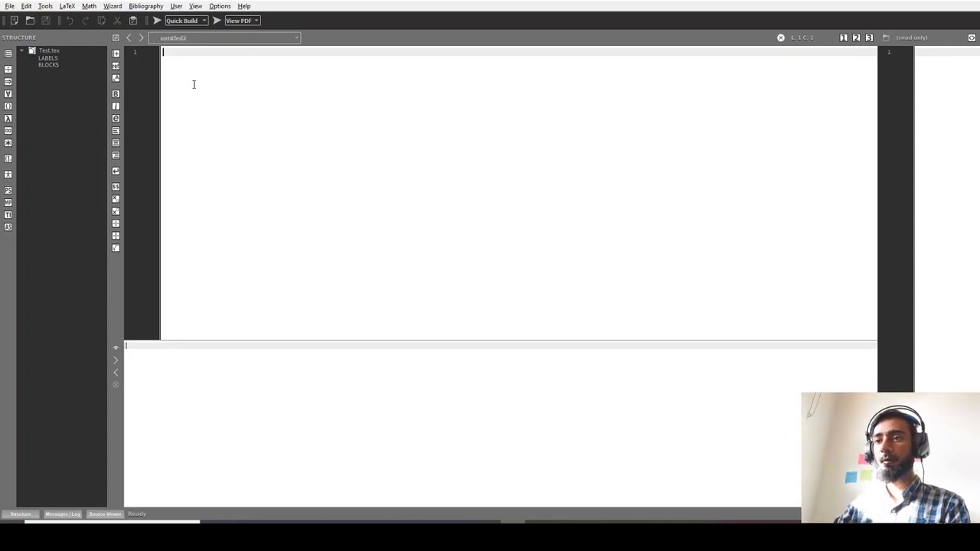
mouse_move(298, 117)
type("\\documentclass[•]{•")
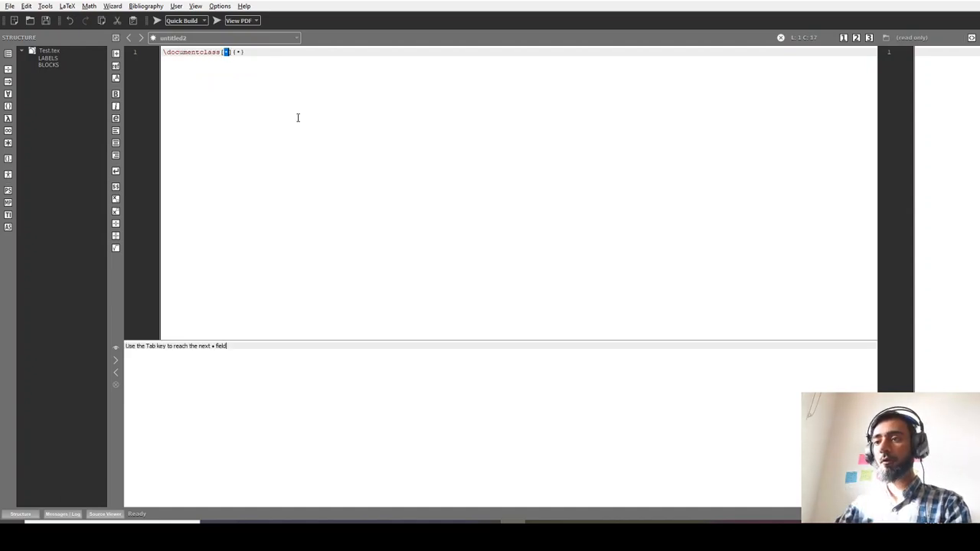
type("12pt")
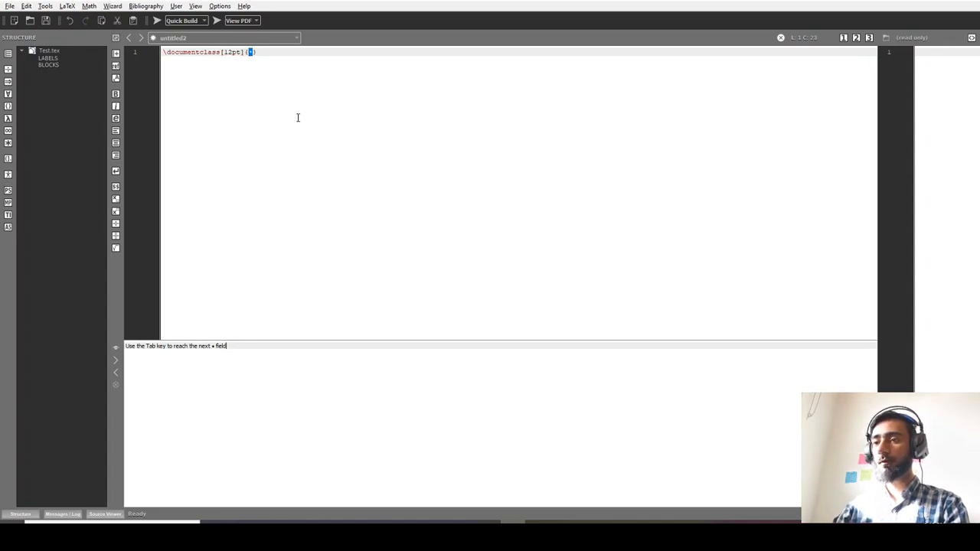
type("article")
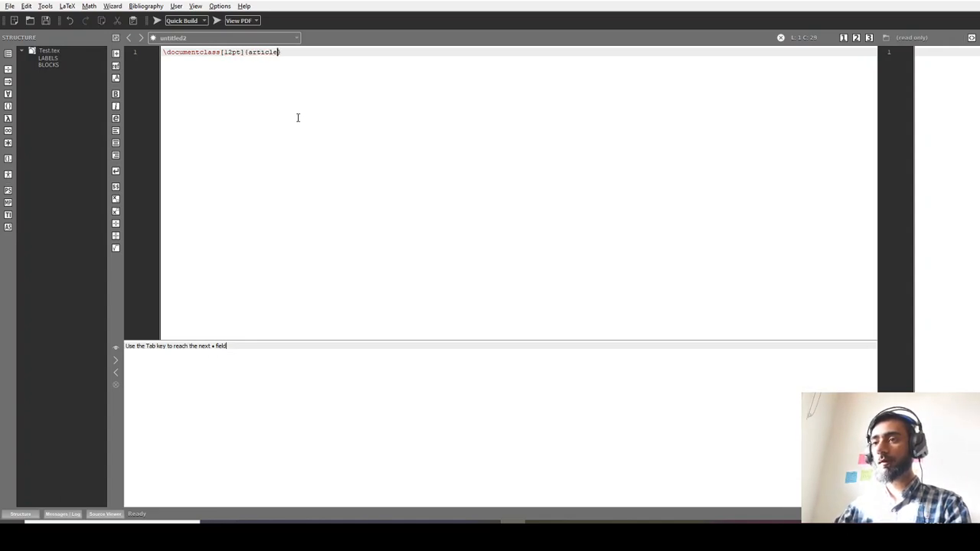
key("Return")
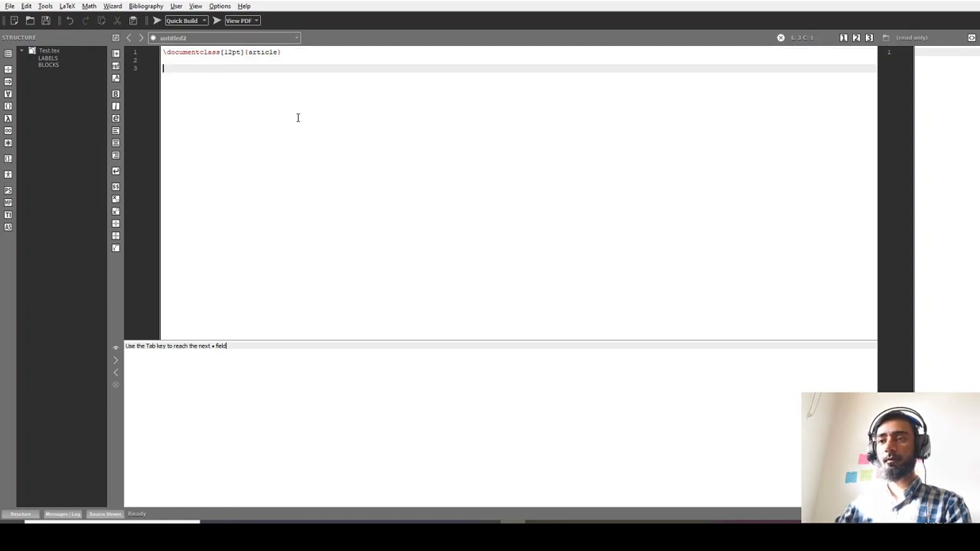
mouse_move(370, 227)
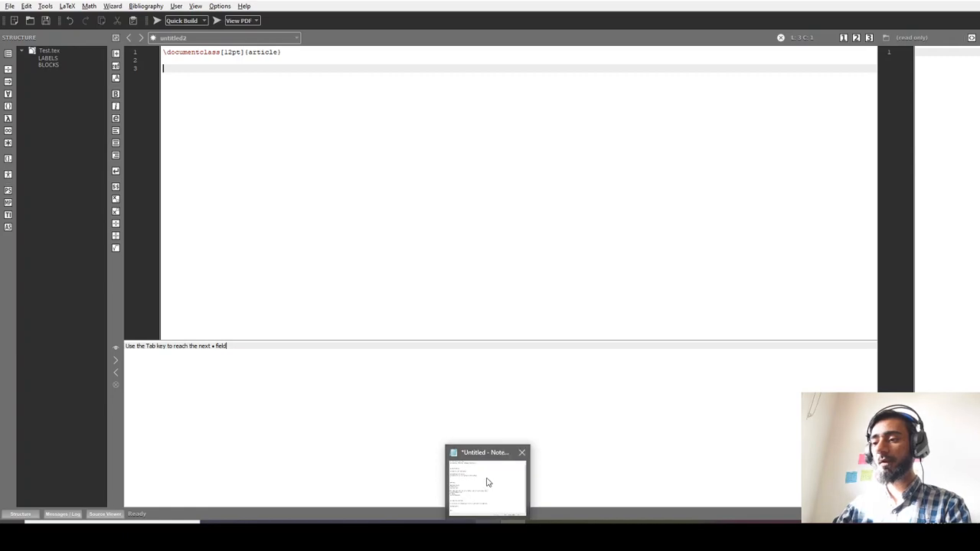
Paste the \begin{document}, title and author lines from Notepad, then add \end{document}
left_click(487, 482)
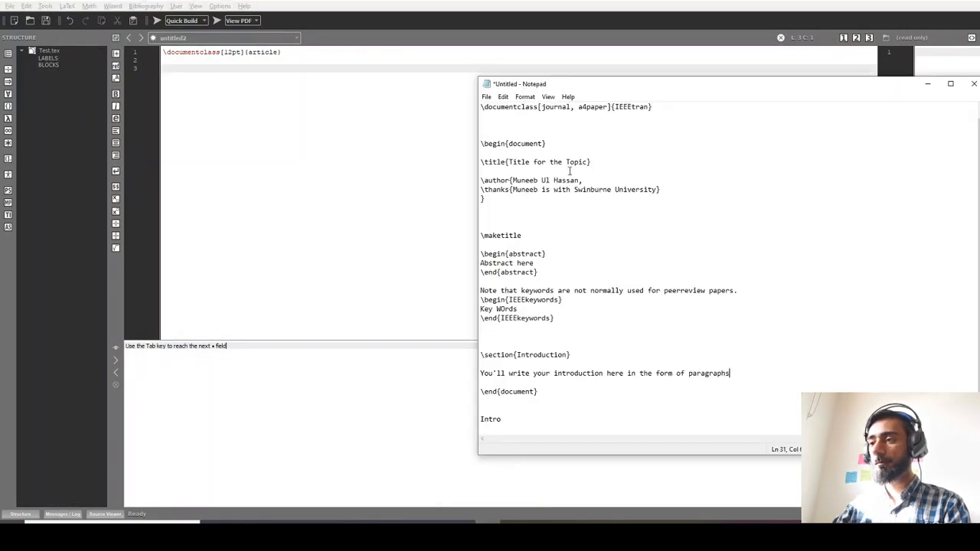
left_click(484, 203)
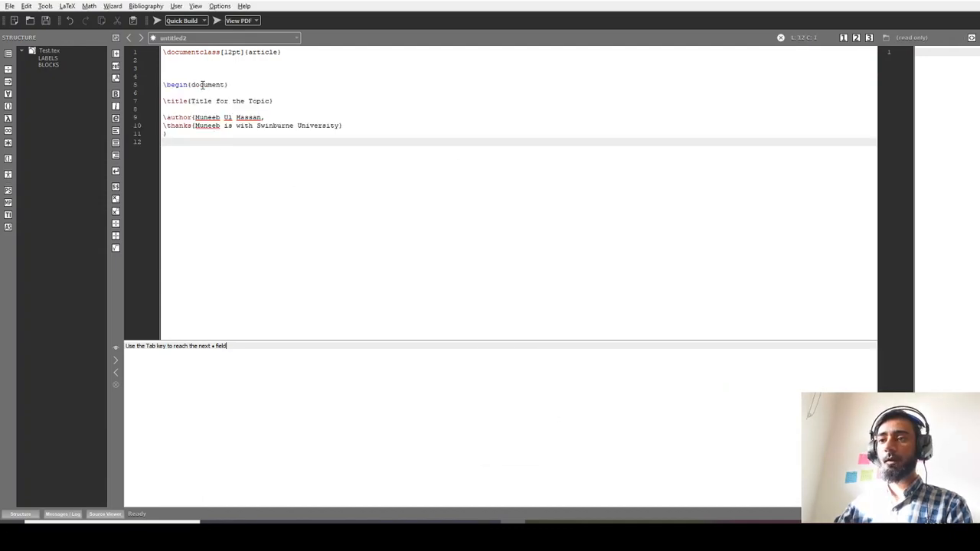
type("\\e")
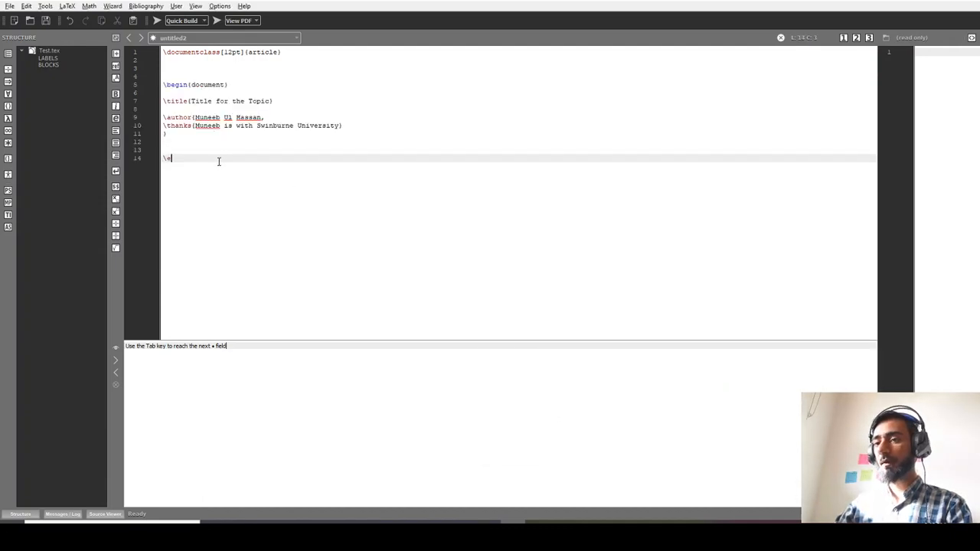
type("end{d")
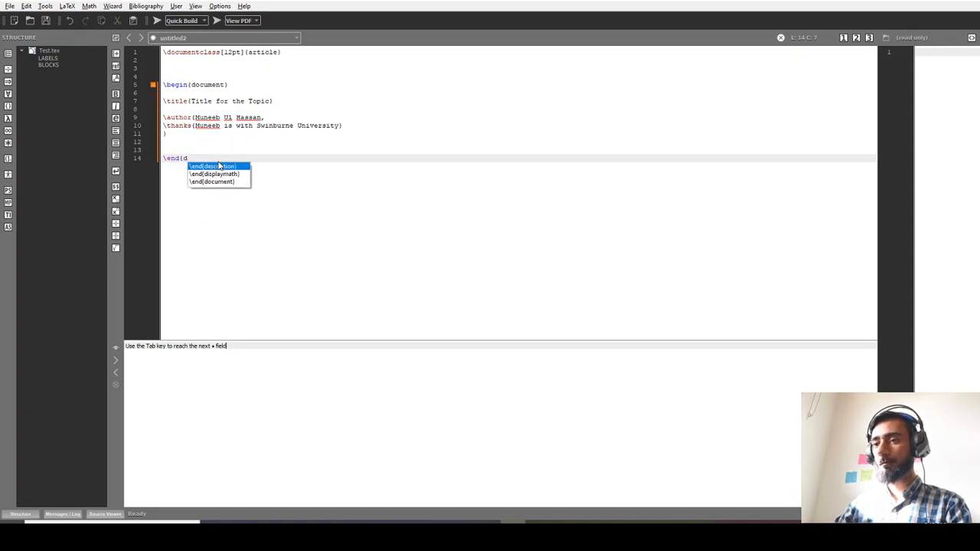
left_click(211, 181)
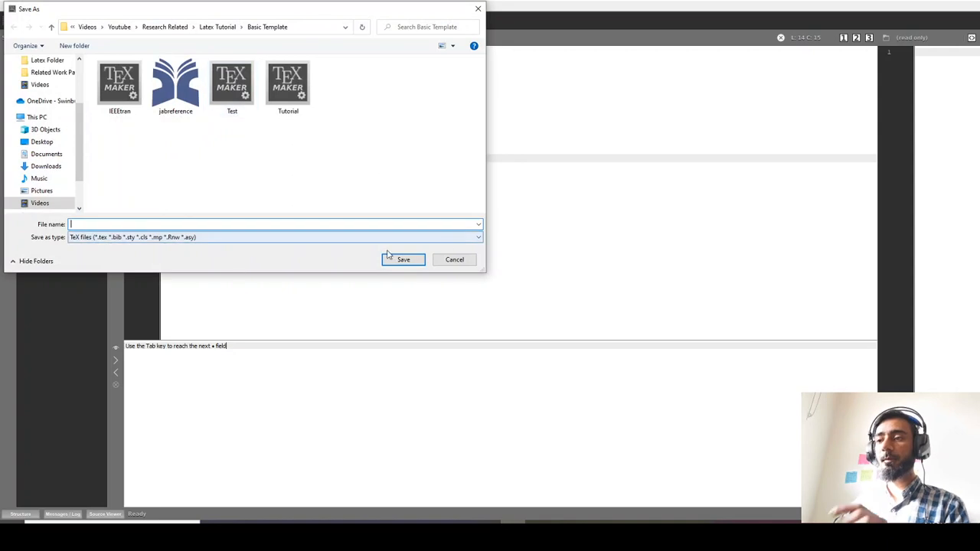
Save the document as test1.tex and add a \maketitle line
type("test1")
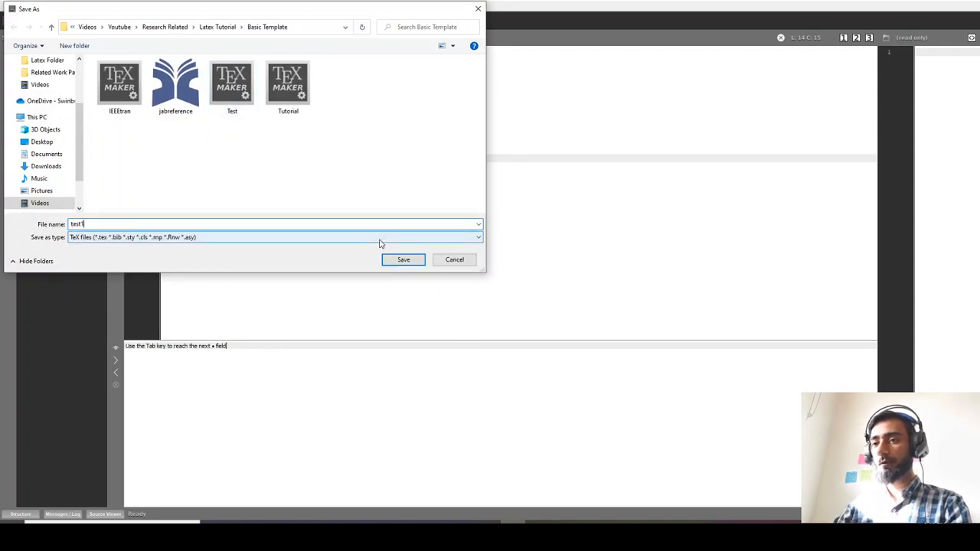
left_click(402, 260)
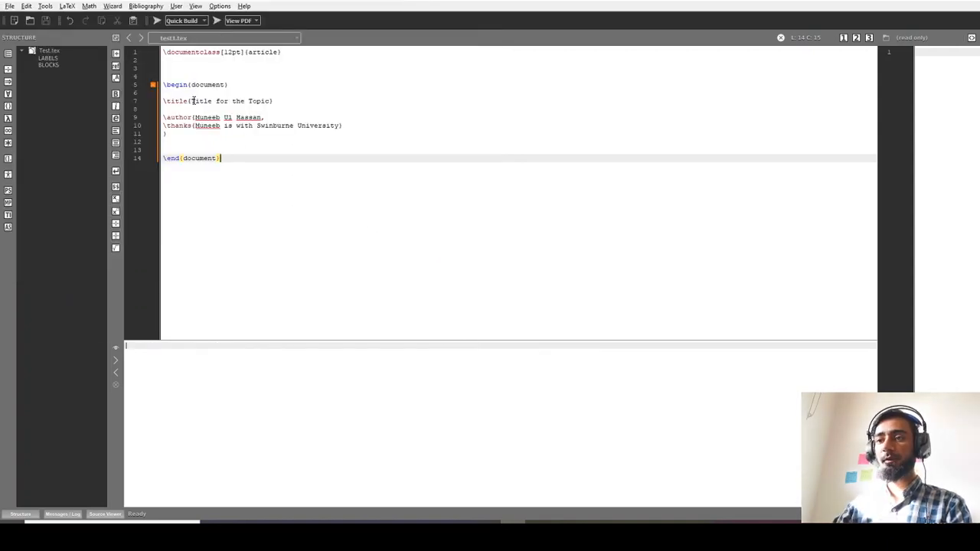
double_click(255, 100)
type("\\ma")
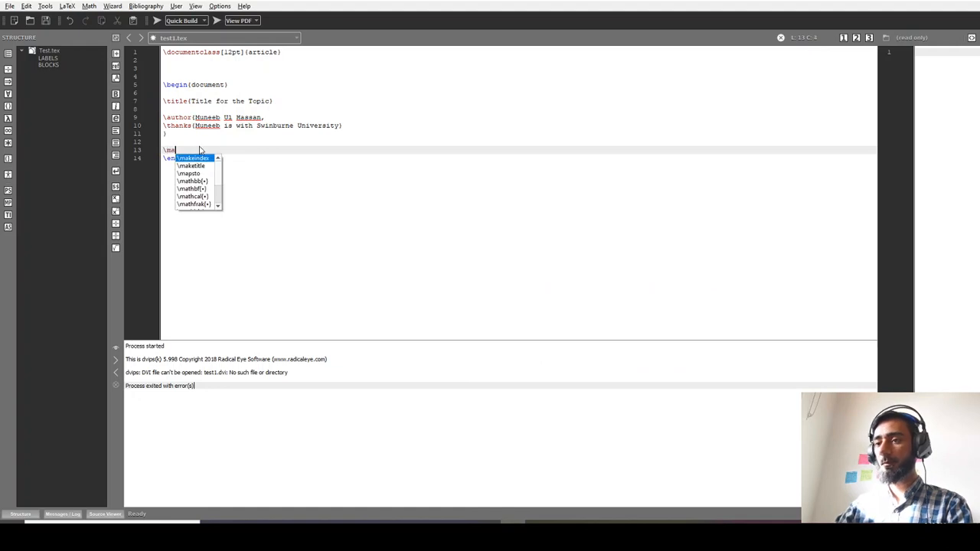
type("ketitle")
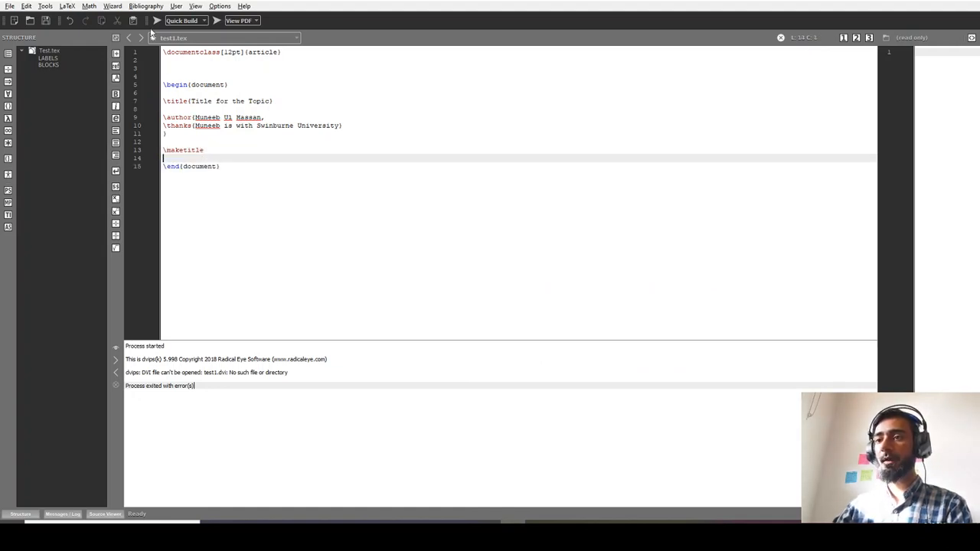
Quick Build test1.tex and scroll the PDF showing title, author, date and footnote
left_click(157, 21)
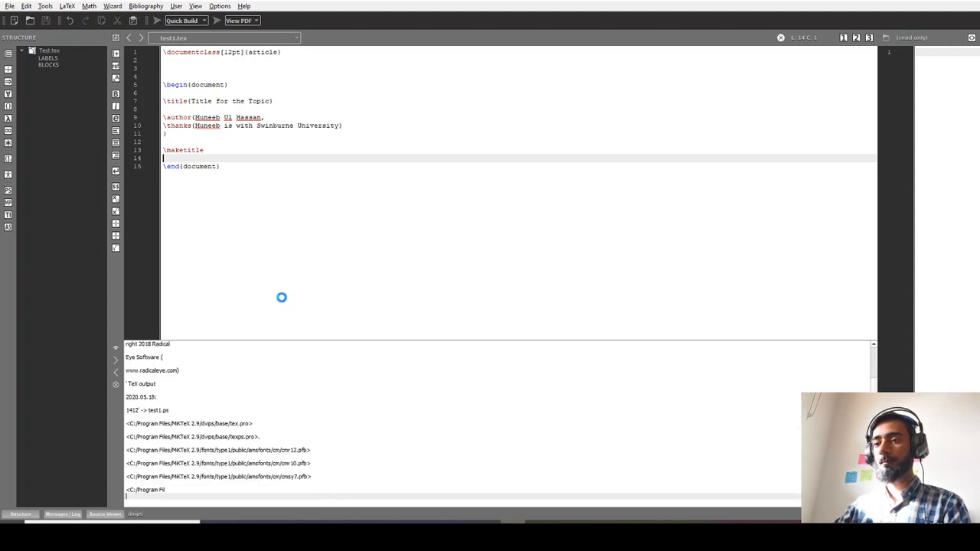
left_click(239, 20)
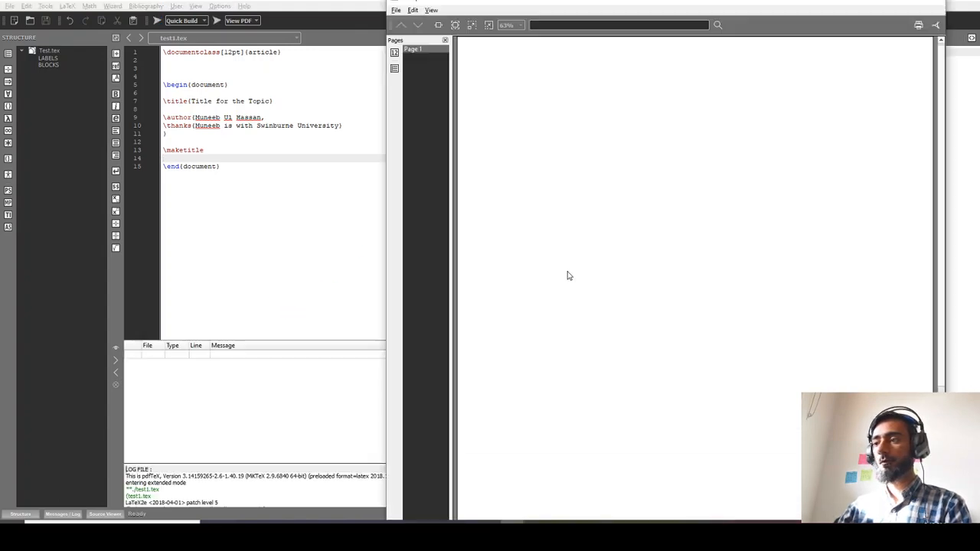
left_click(181, 20)
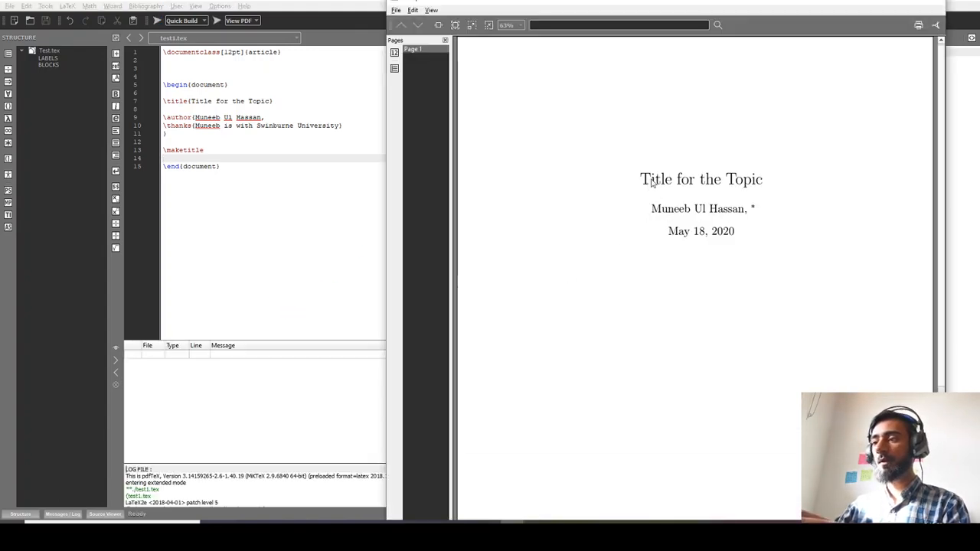
scroll("down", 3)
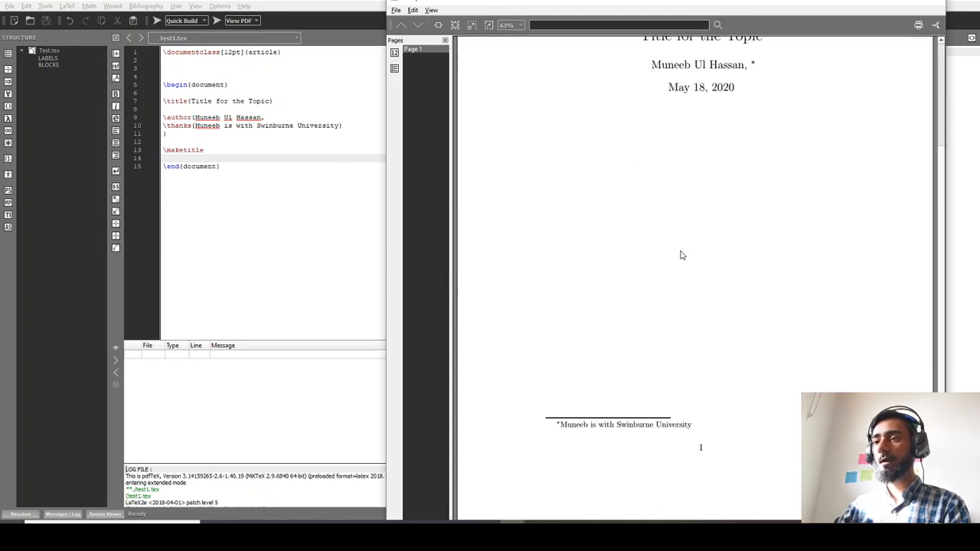
scroll("down", 3)
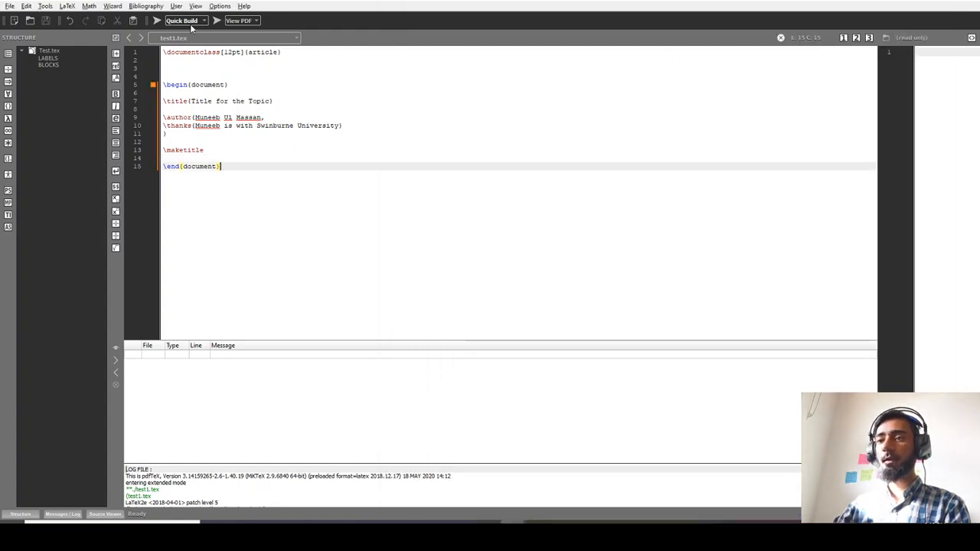
Set Quick Build to LaTeX + dvips + ps2pdf + View PDF in Configure Texmaker
left_click(220, 6)
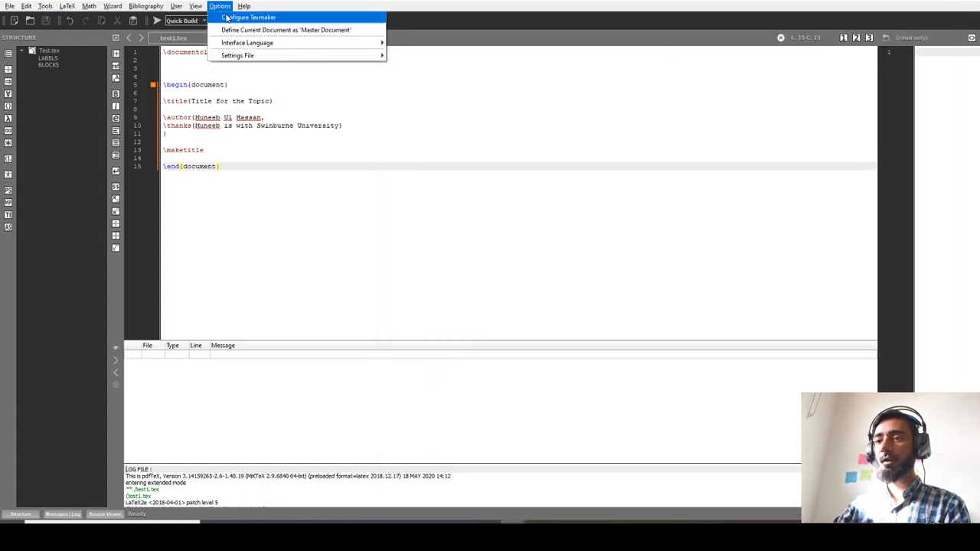
left_click(249, 17)
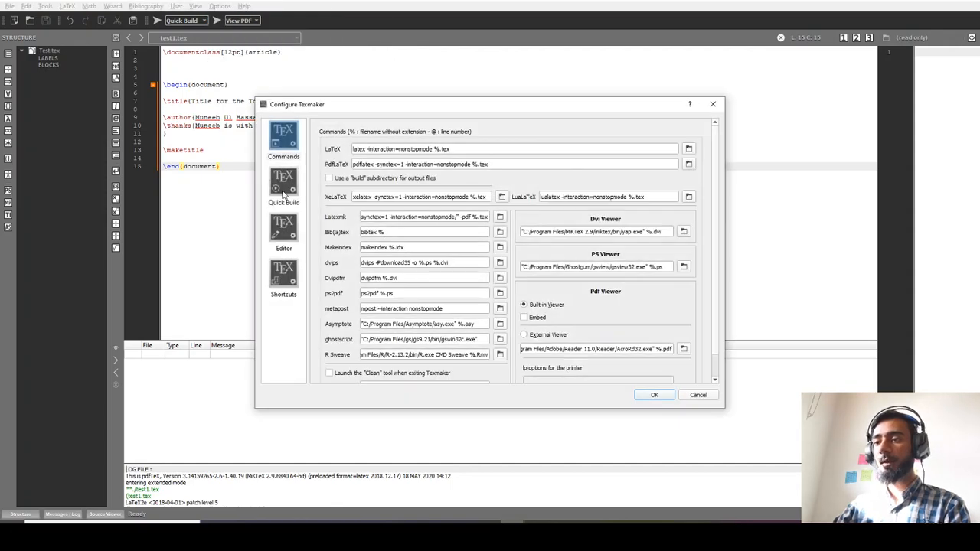
left_click(283, 188)
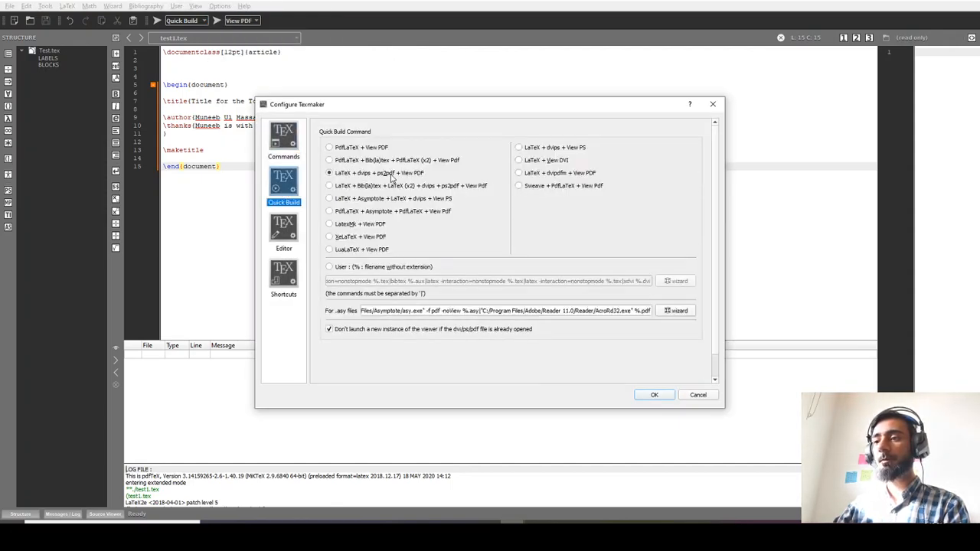
mouse_move(664, 408)
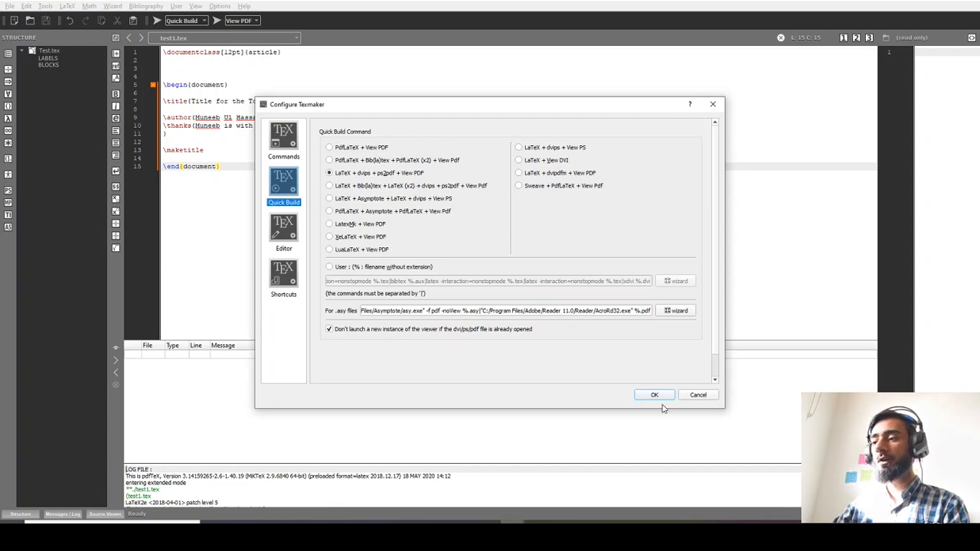
left_click(654, 394)
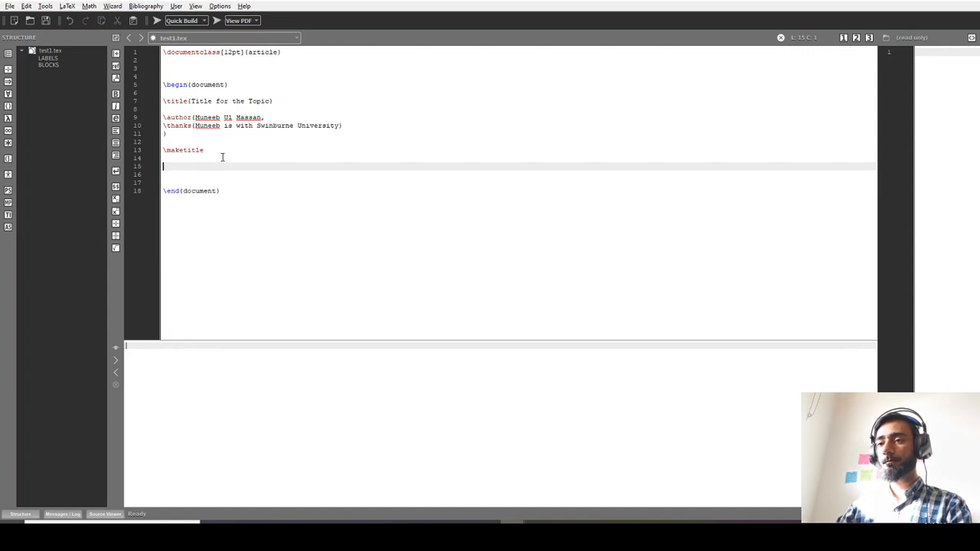
Add an abstract reading 'Abstract Here' and a \section{Introduction} heading
type("\\begin{abstract")
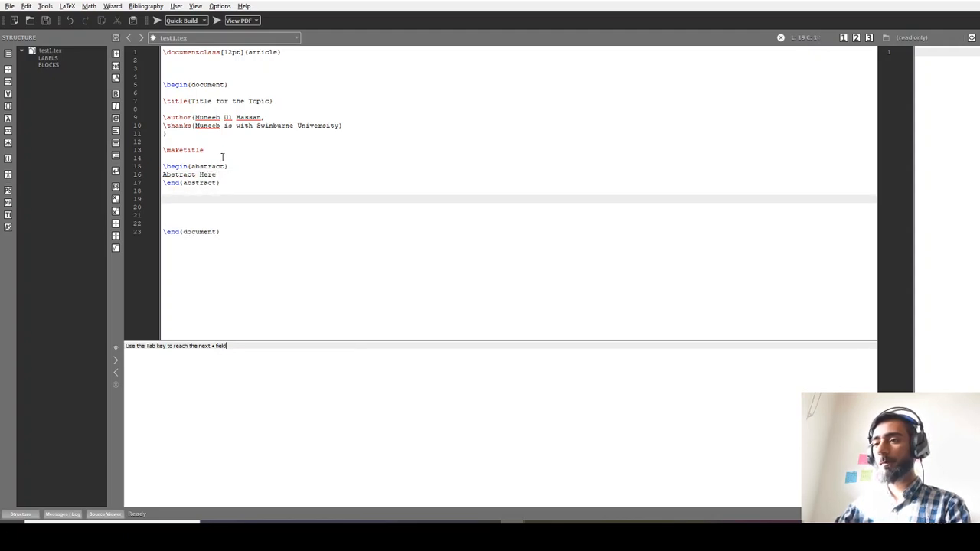
type("\\ssection{")
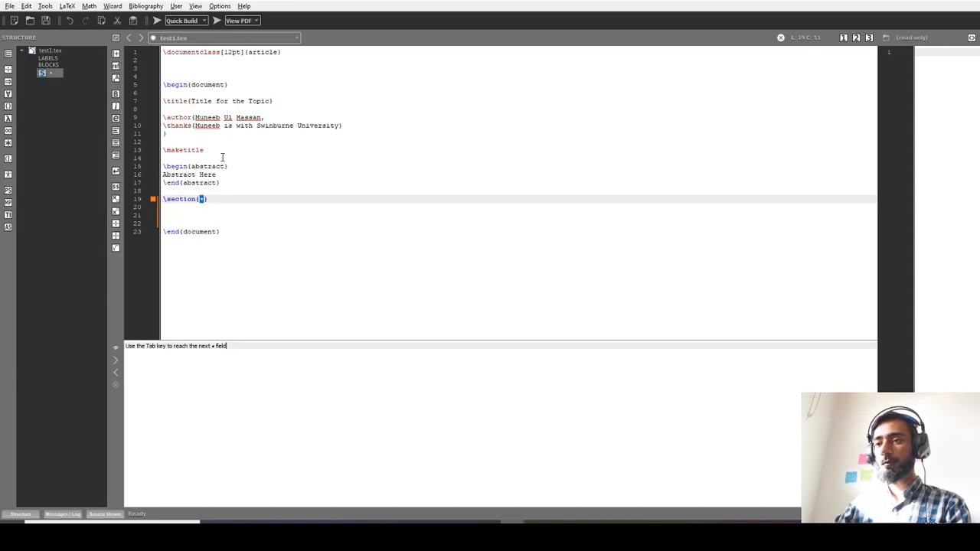
type("Introduc")
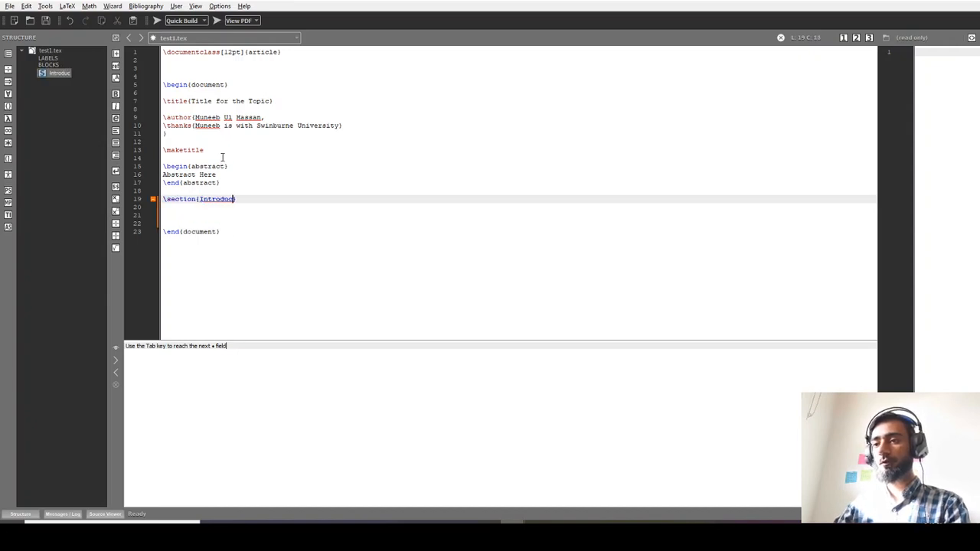
key("Return")
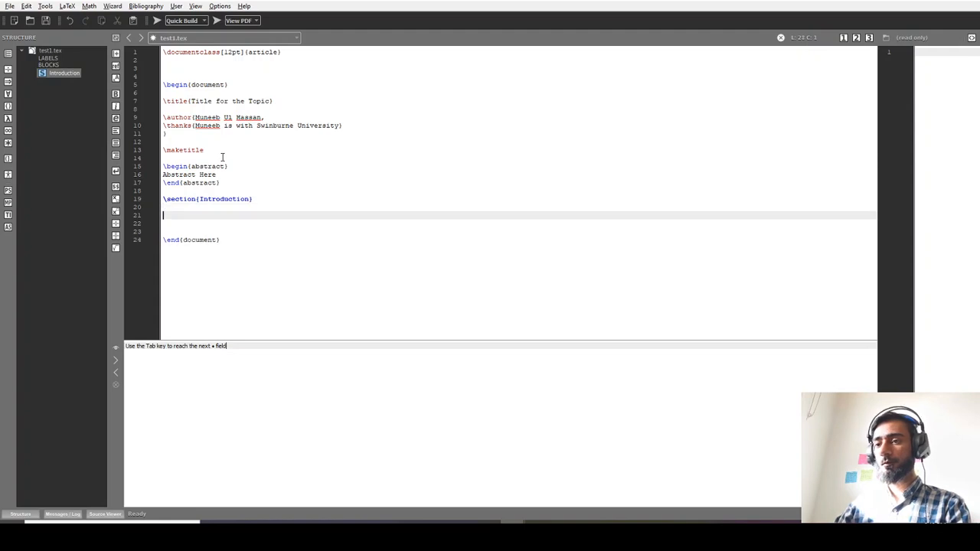
Write 'Introduction Goes Here For the Youtube Video' twice under the Introduction heading
type("Introduction")
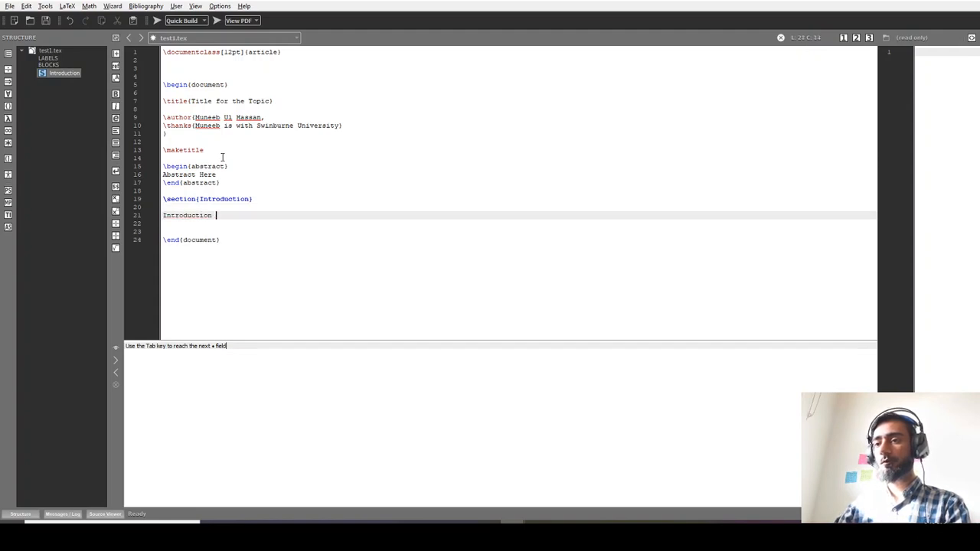
type("Goes Here")
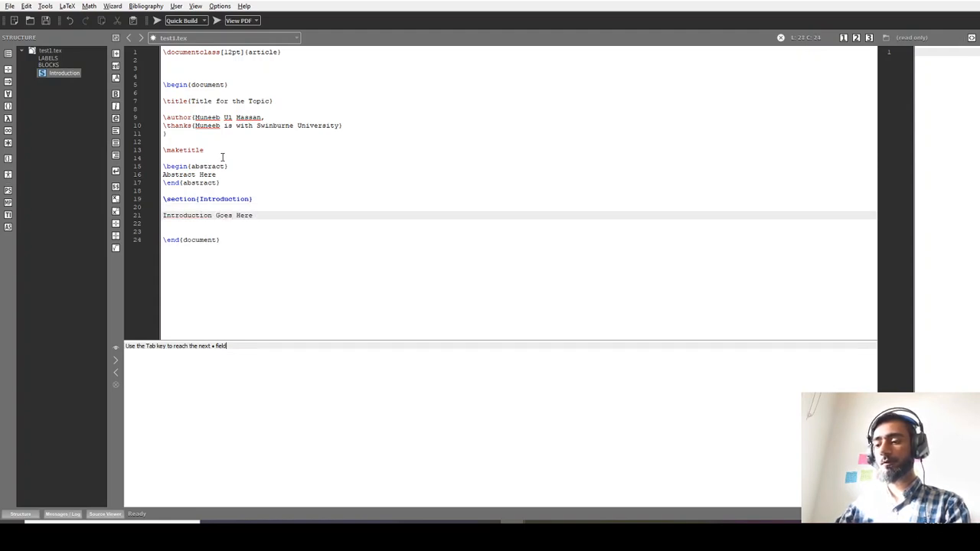
type("For the Y")
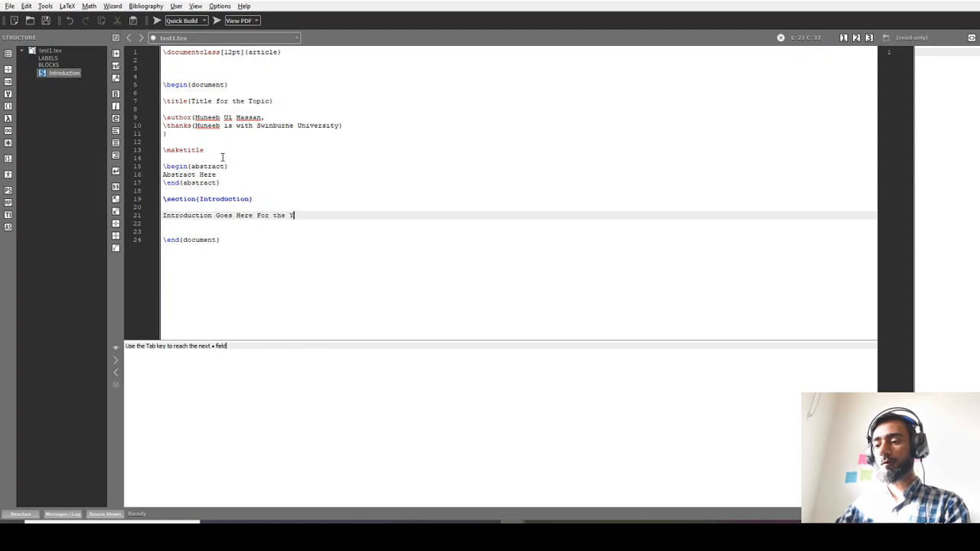
type("Youtube Video")
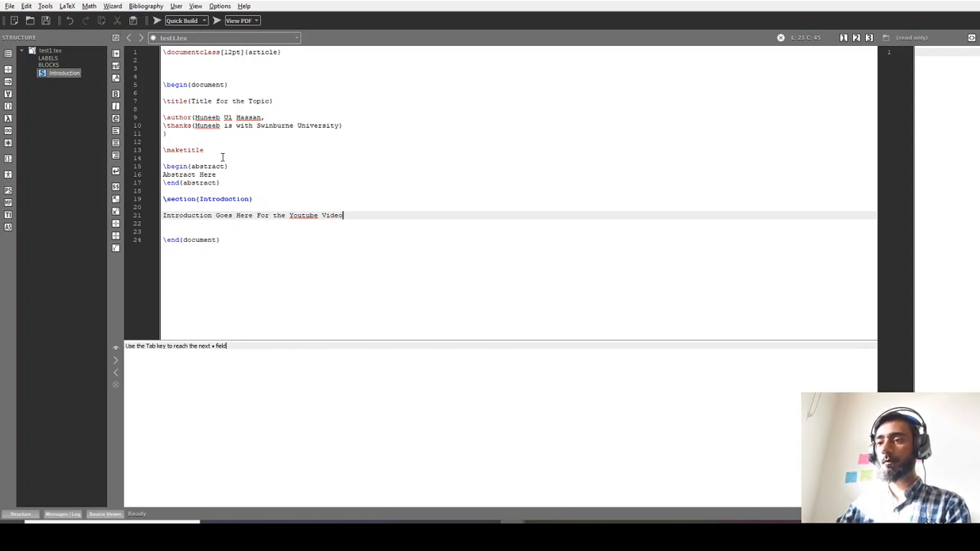
left_click_drag(344, 215, 216, 215)
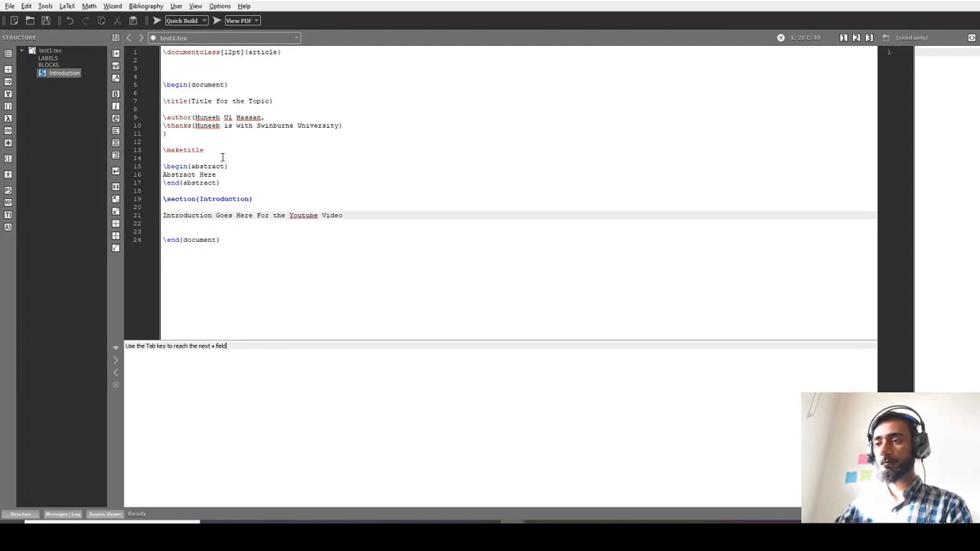
type("Introduction Goes Here For the Youtube Video")
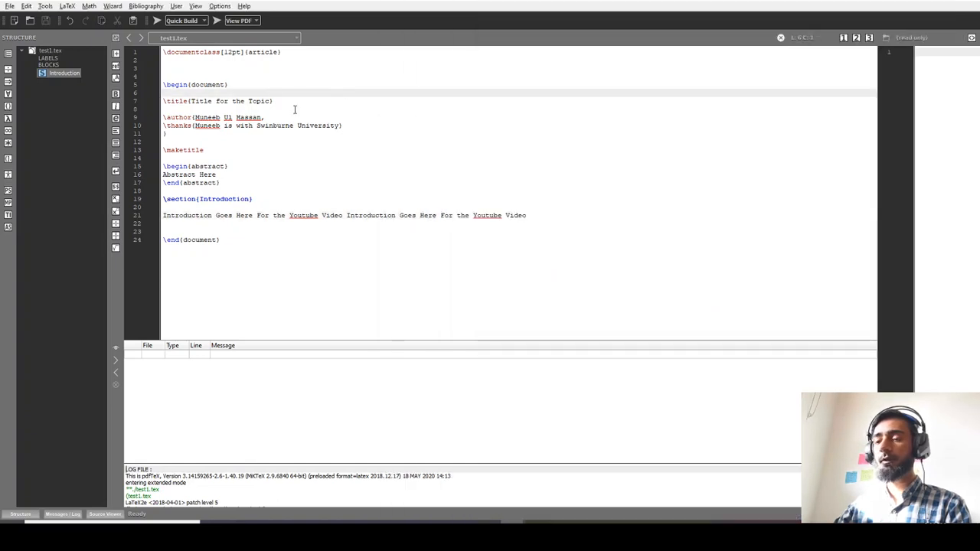
Replace line 1 with \documentclass[journal, a4paper]{IEEEtran}
triple_click(222, 52)
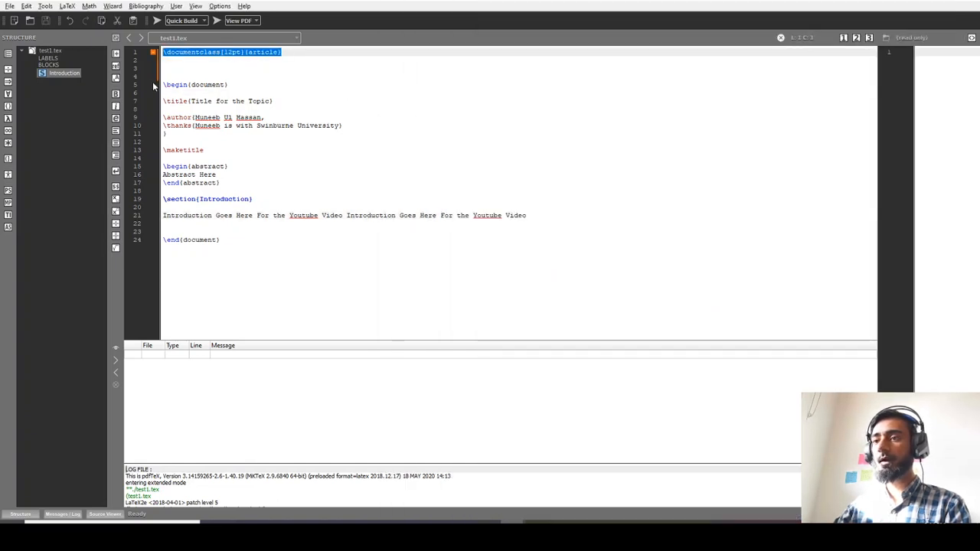
type("journal, a4paper]{IEEEtran}")
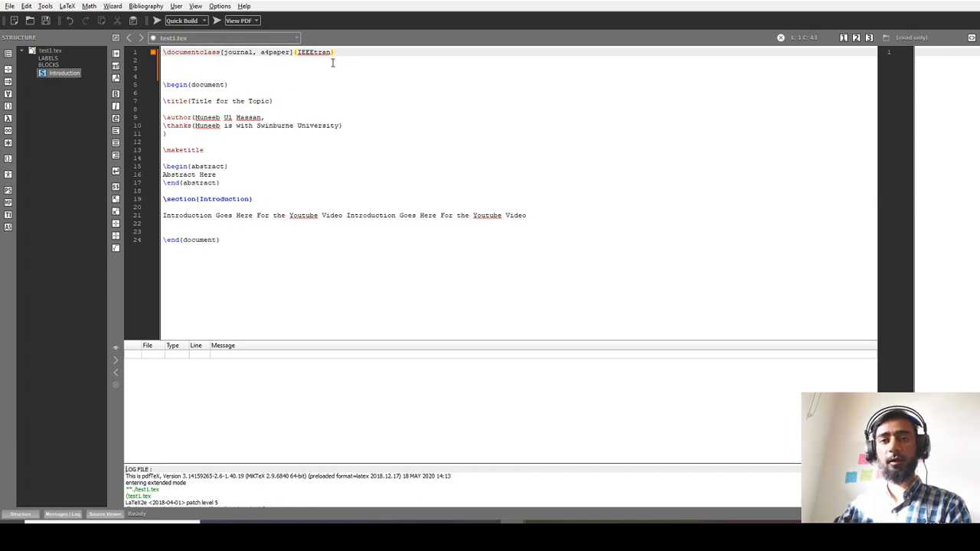
mouse_move(264, 72)
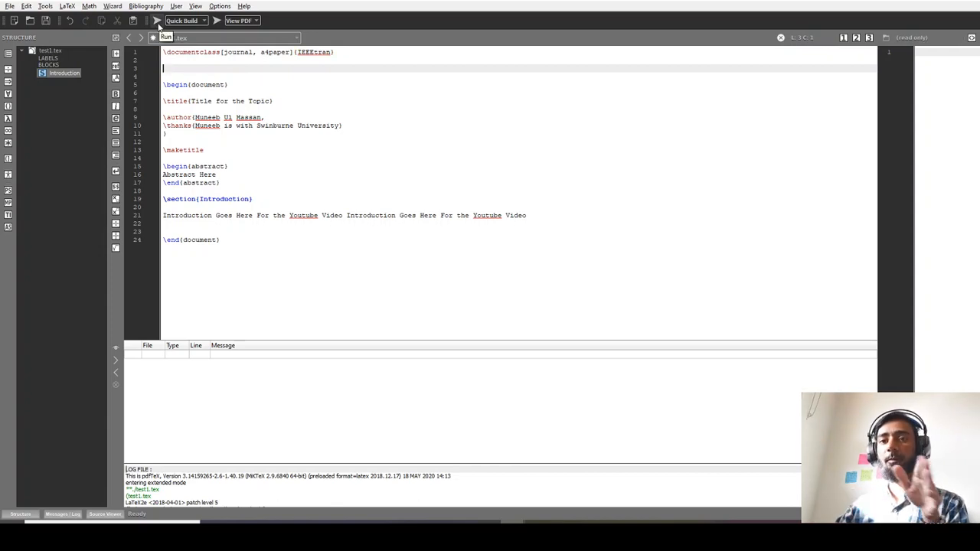
Quick Build the IEEEtran version to get the journal-style PDF
left_click(157, 21)
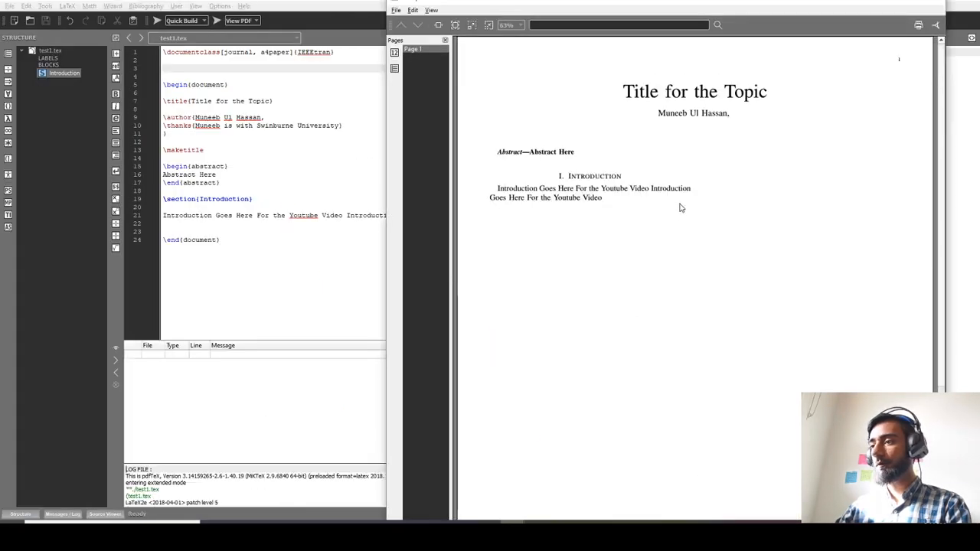
mouse_move(599, 200)
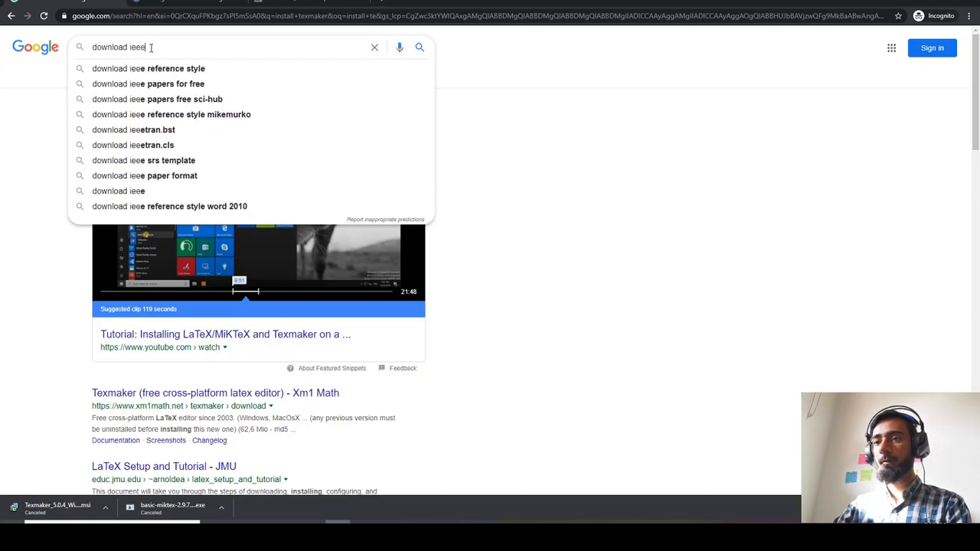
Search Google for 'download ieee latex template' and open IEEE's conference templates page
type("tran")
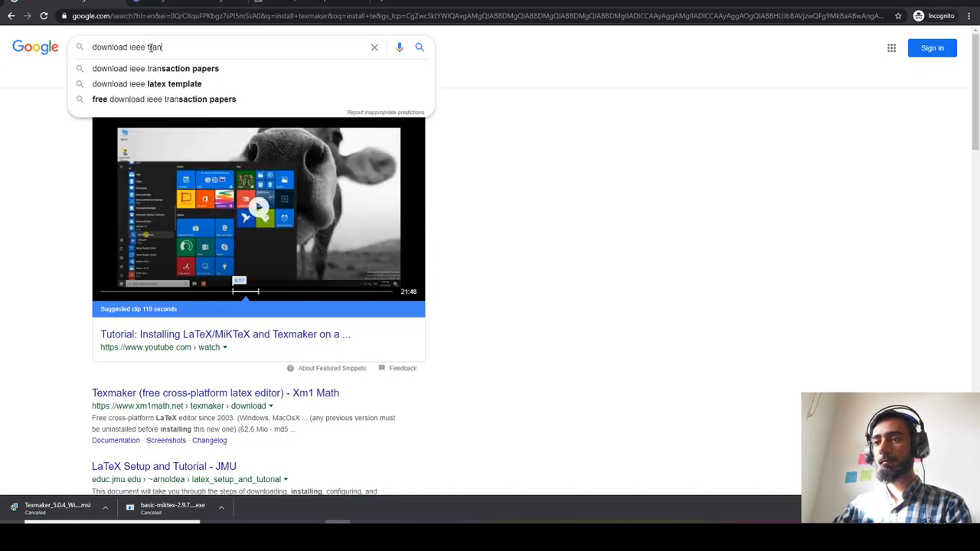
left_click(147, 83)
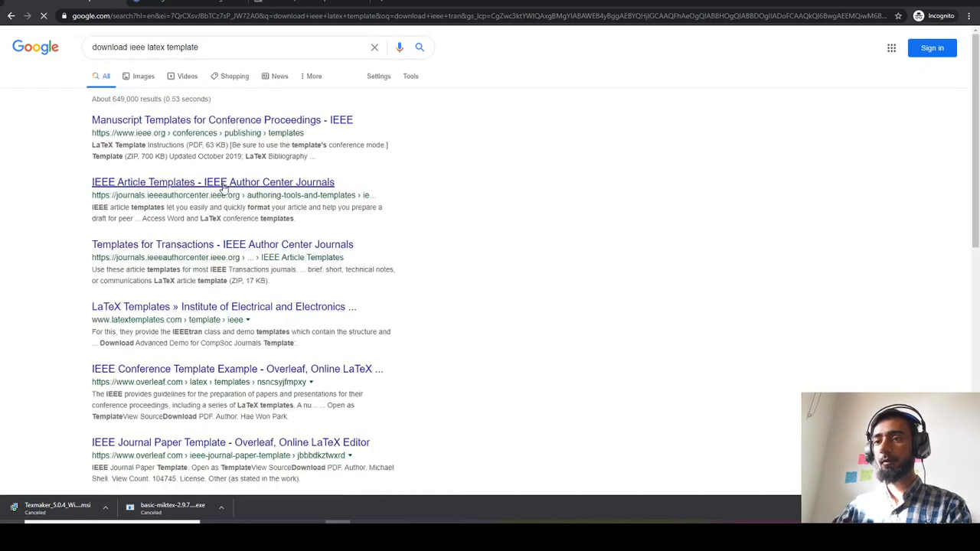
right_click(149, 119)
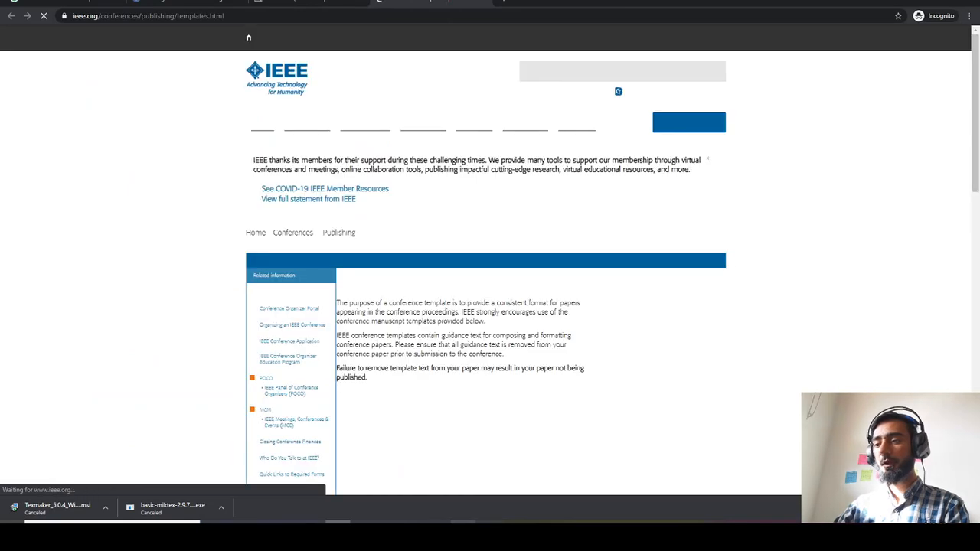
scroll("down", 3)
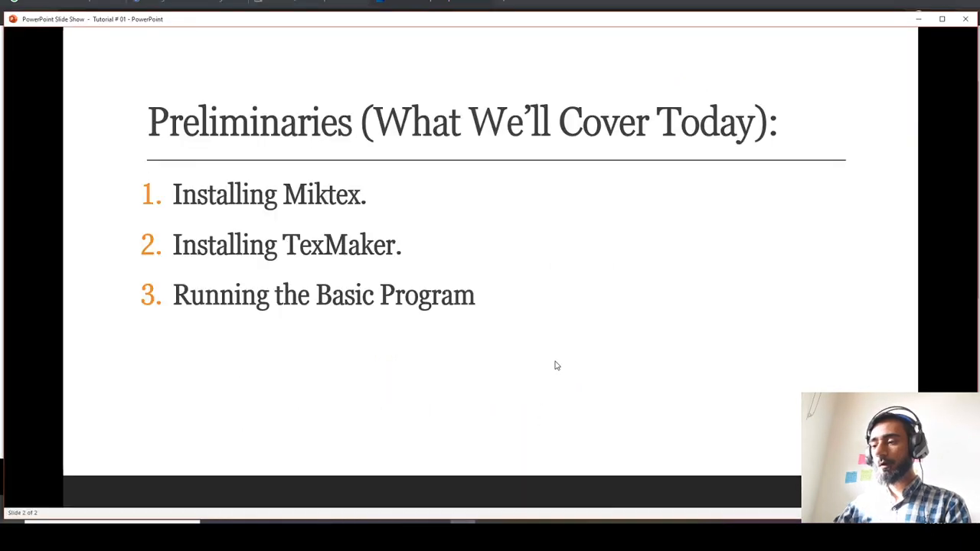
Advance the PowerPoint slide show past the Preliminaries slide to its end screen
left_click(557, 365)
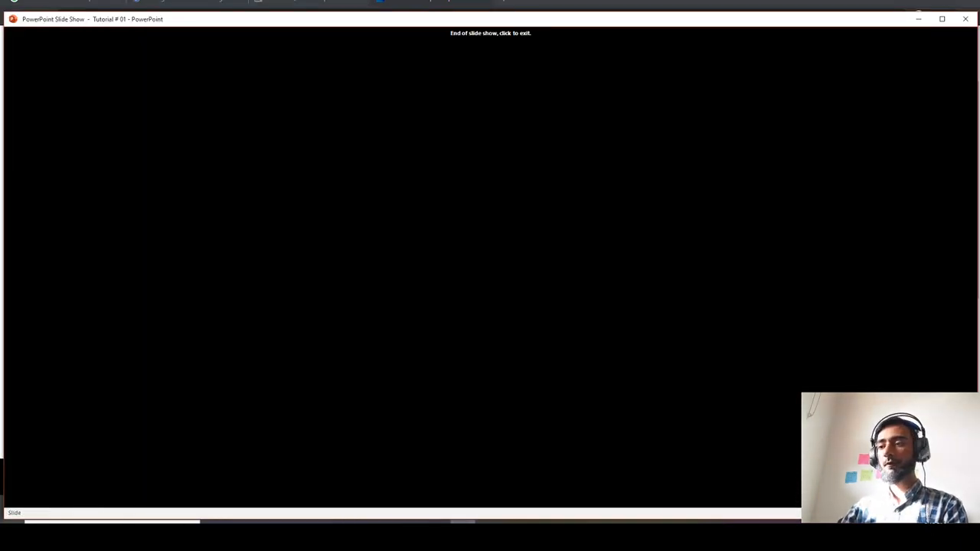